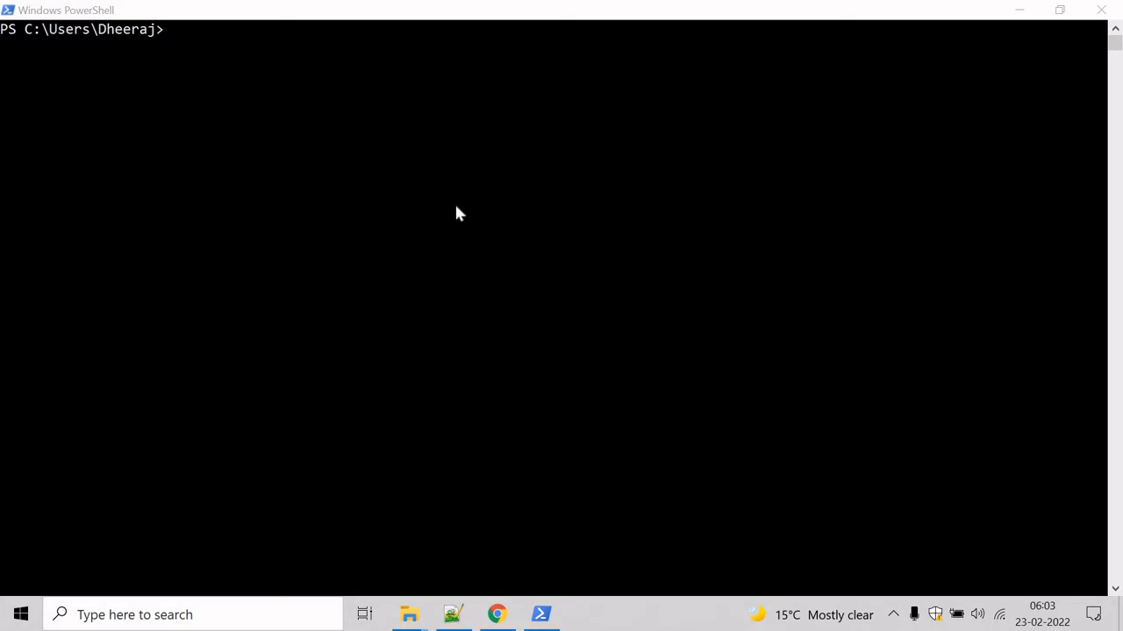
- Run 1,2,3,4 to print 1 through 4, then enter the range 1..4 at the prompt
click(541, 614)
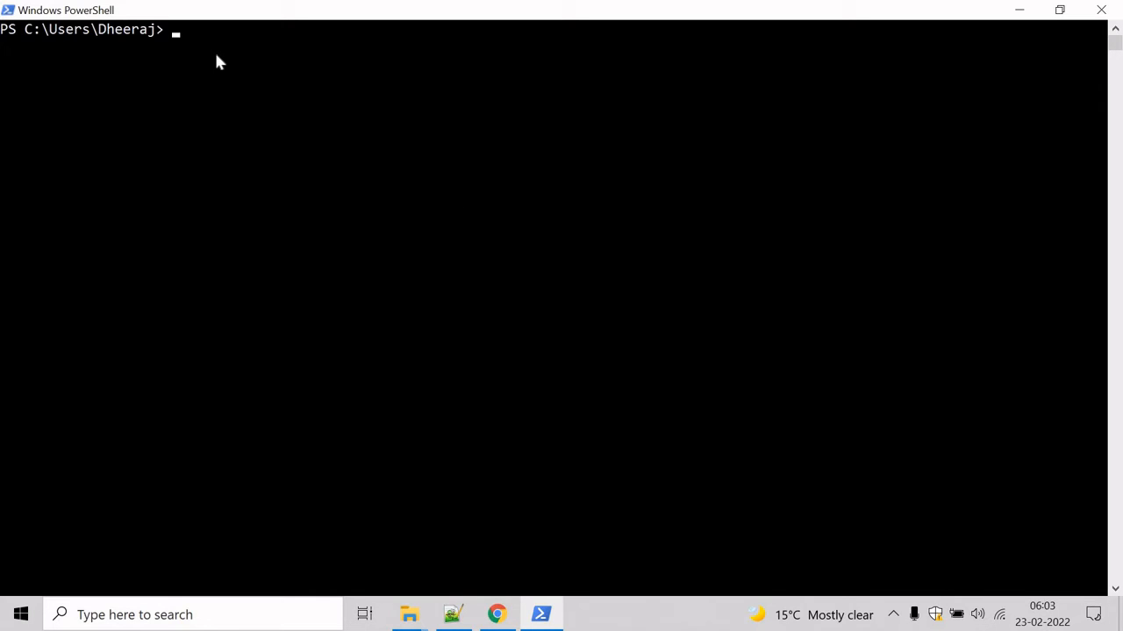
text(1)
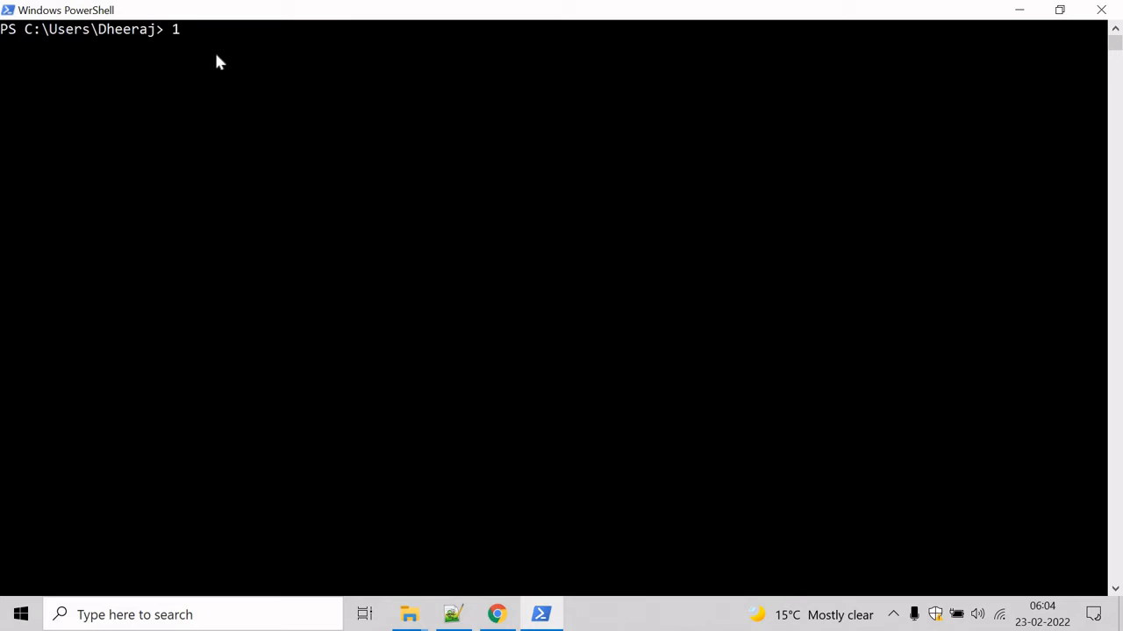
text(,2,3,4)
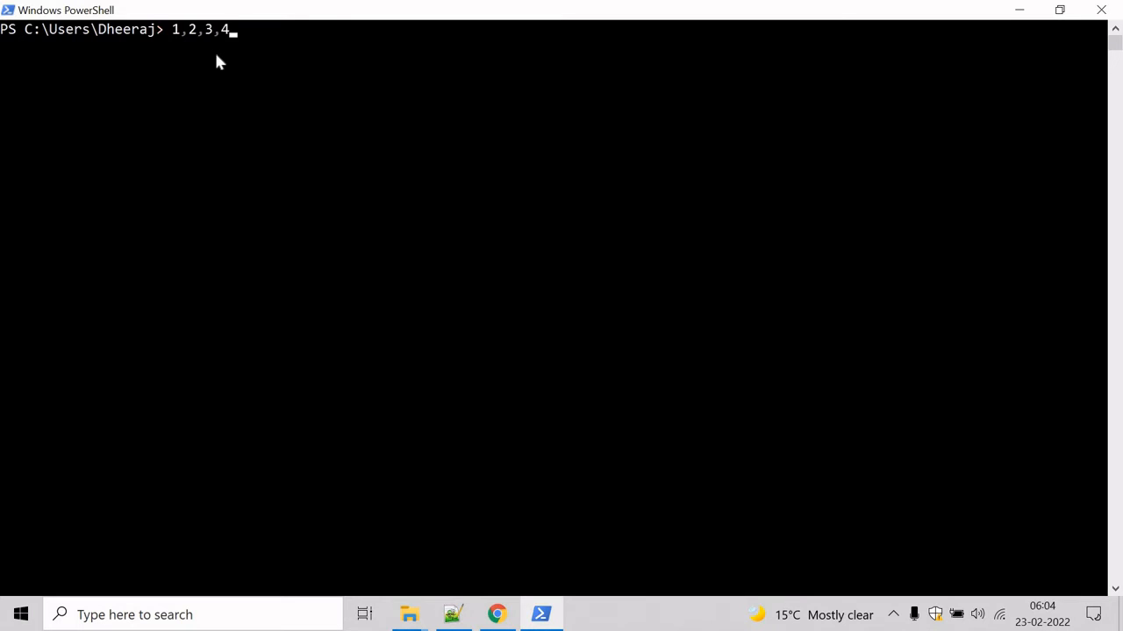
key(Enter)
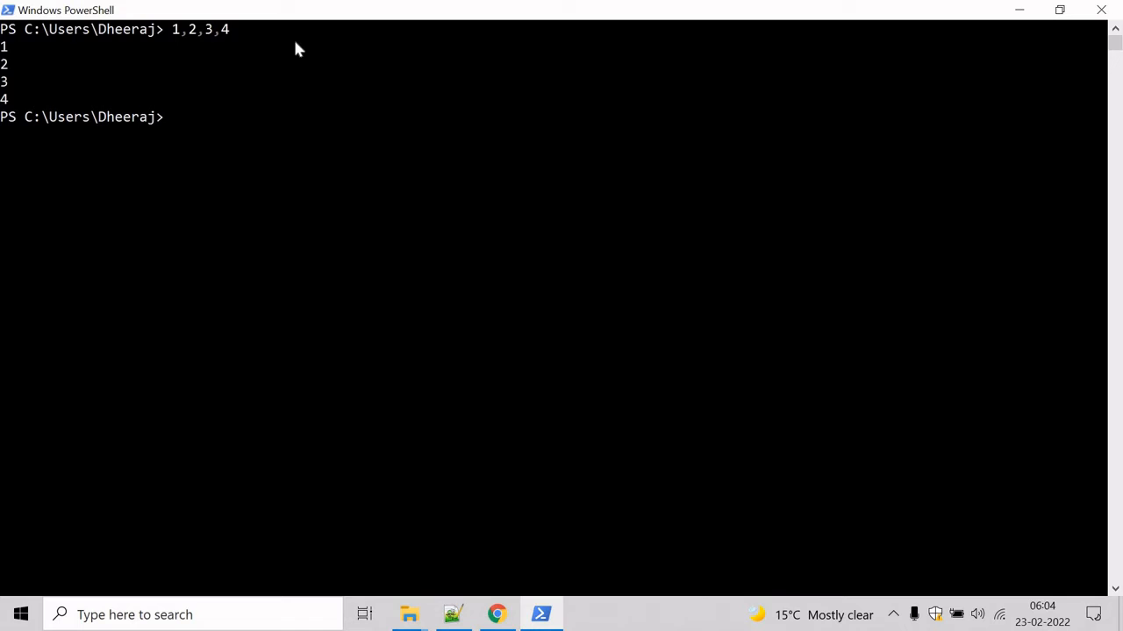
text(1..4)
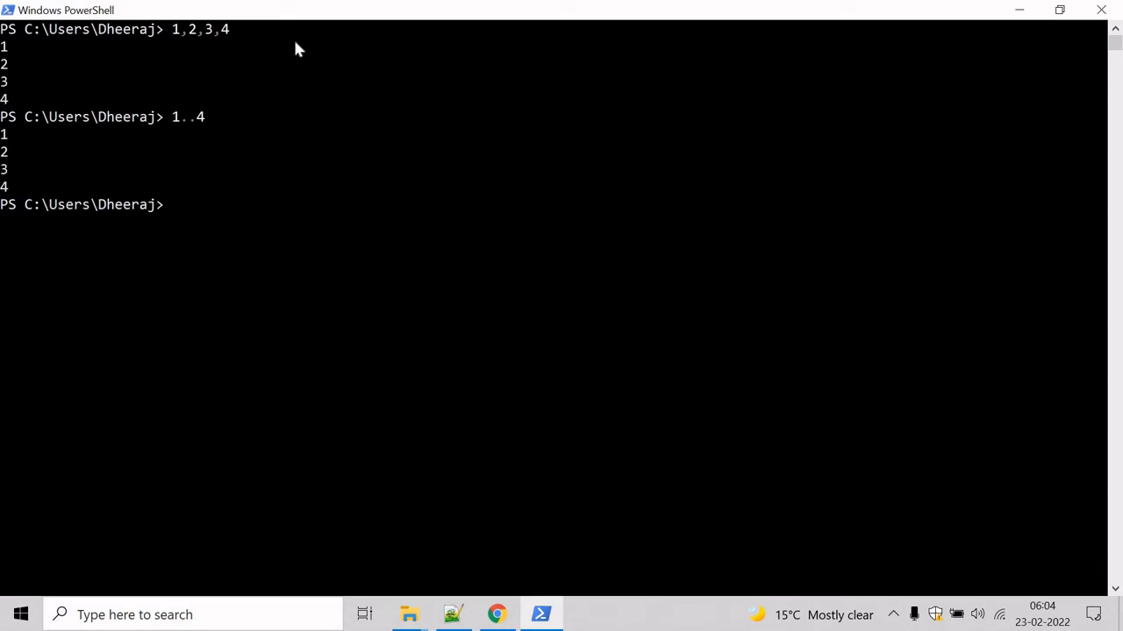
- Compose 1..20 | Group-Object -Property {$_ % 2} at the prompt without running it
text(1..20)
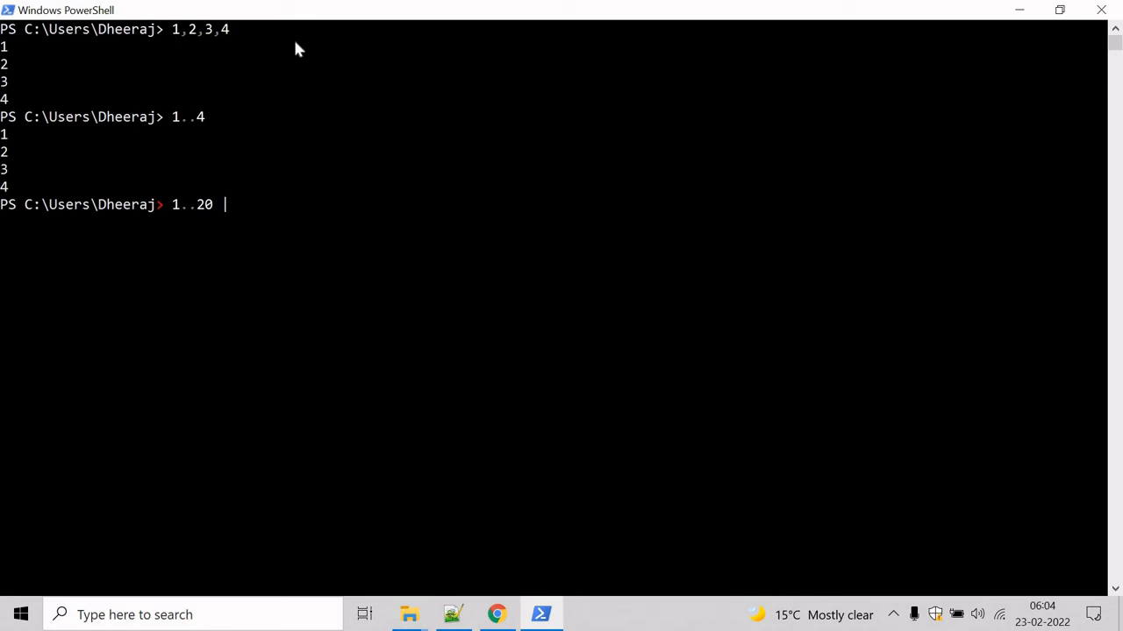
text(Group-)
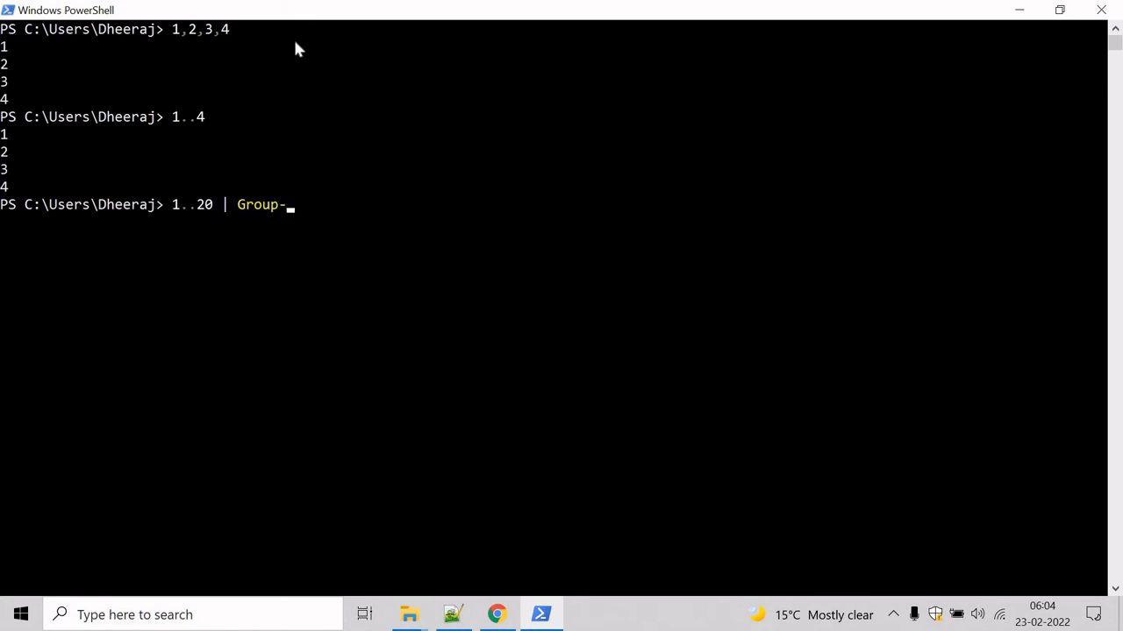
text(Object)
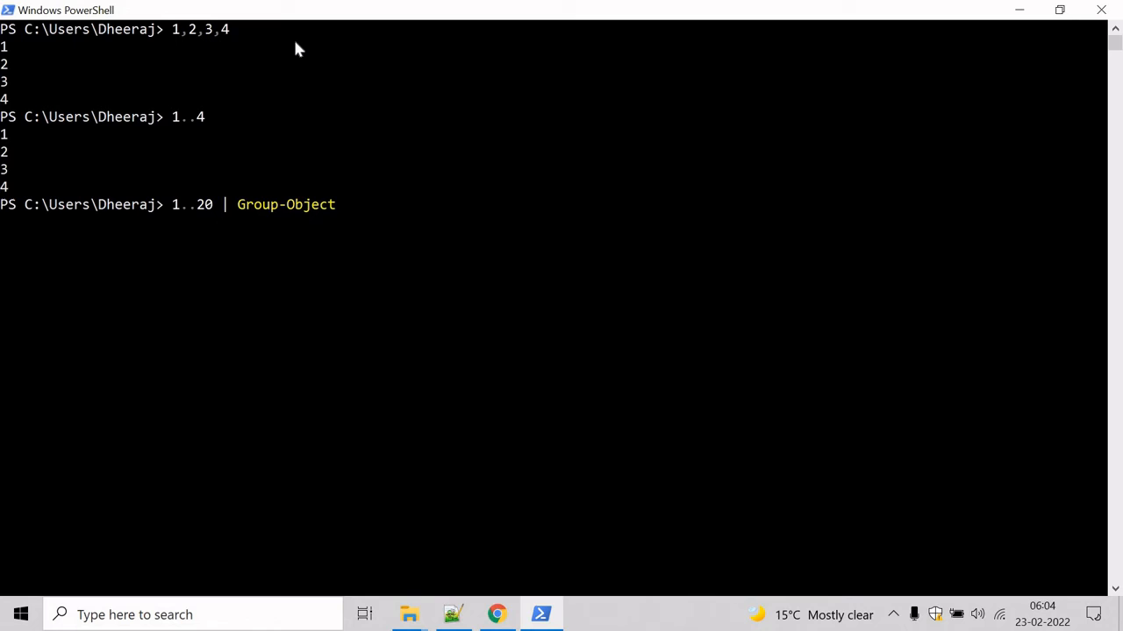
text(-Pro)
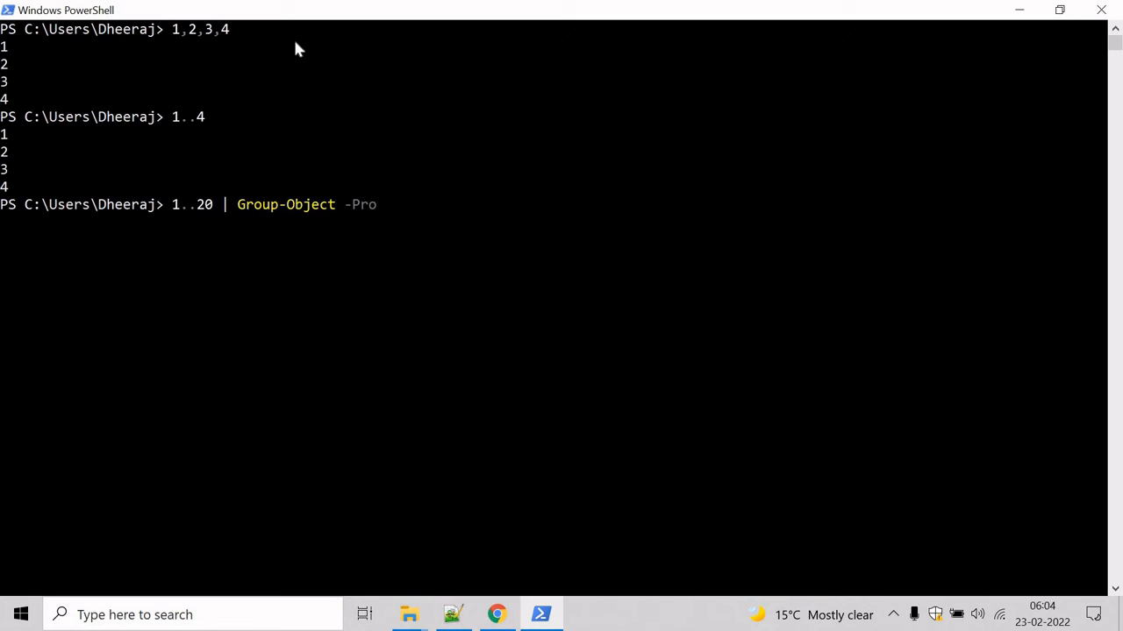
text(perty)
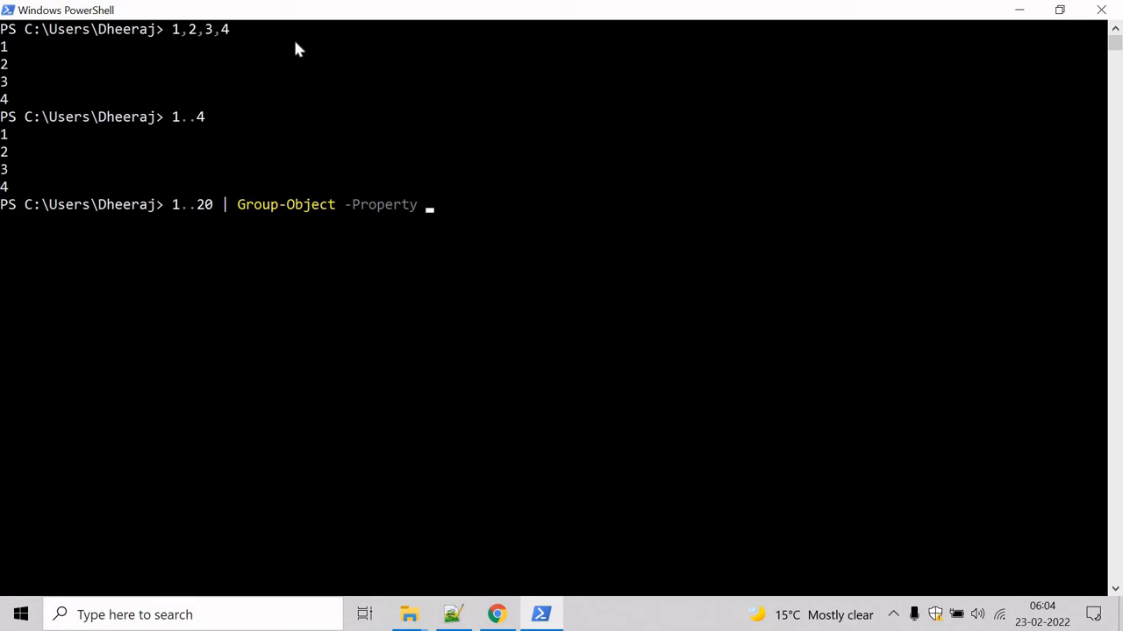
text({)
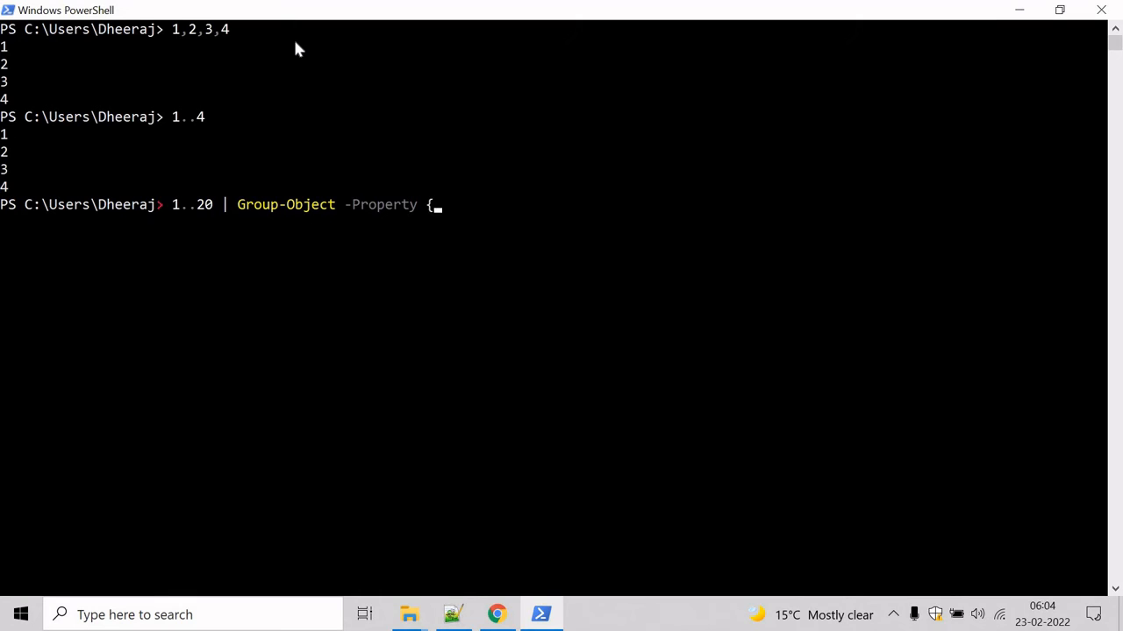
text($_)
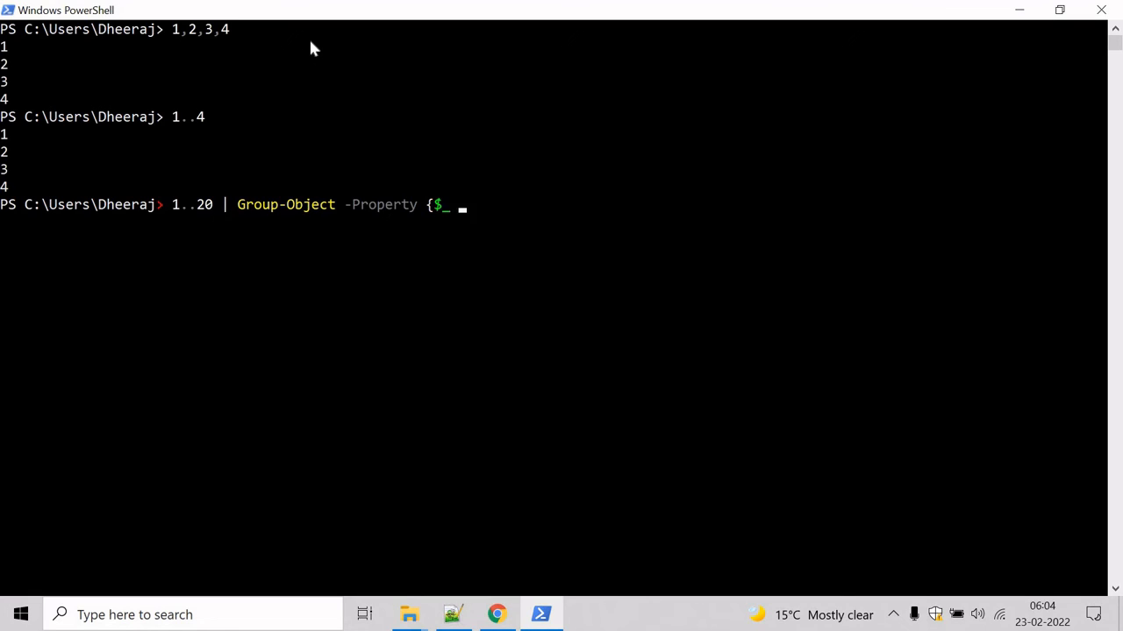
text(%)
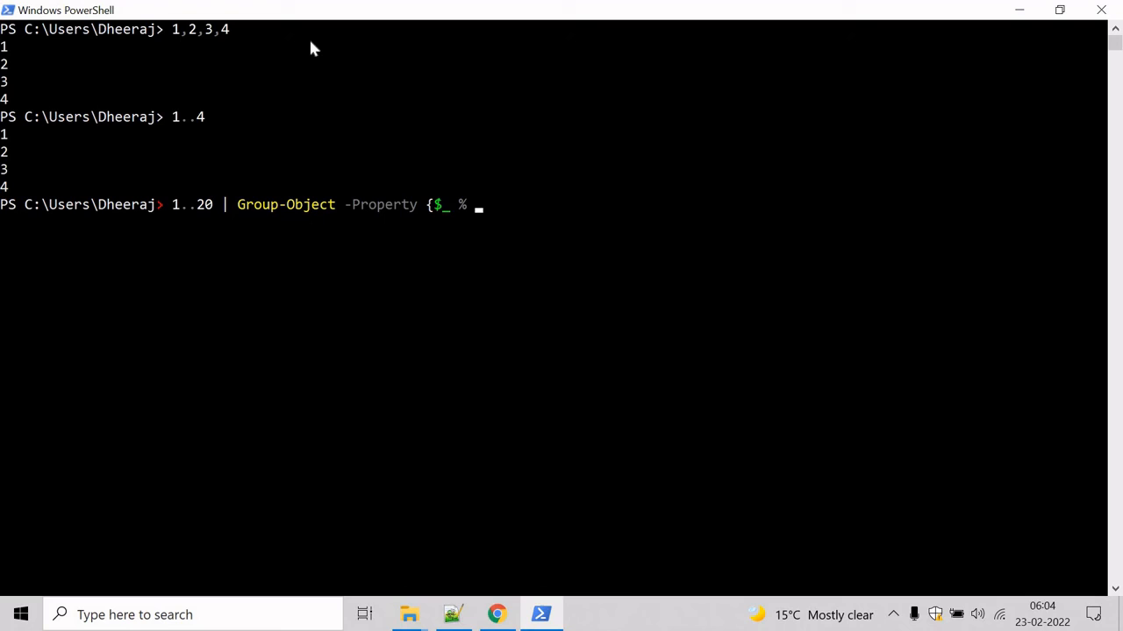
text(2)
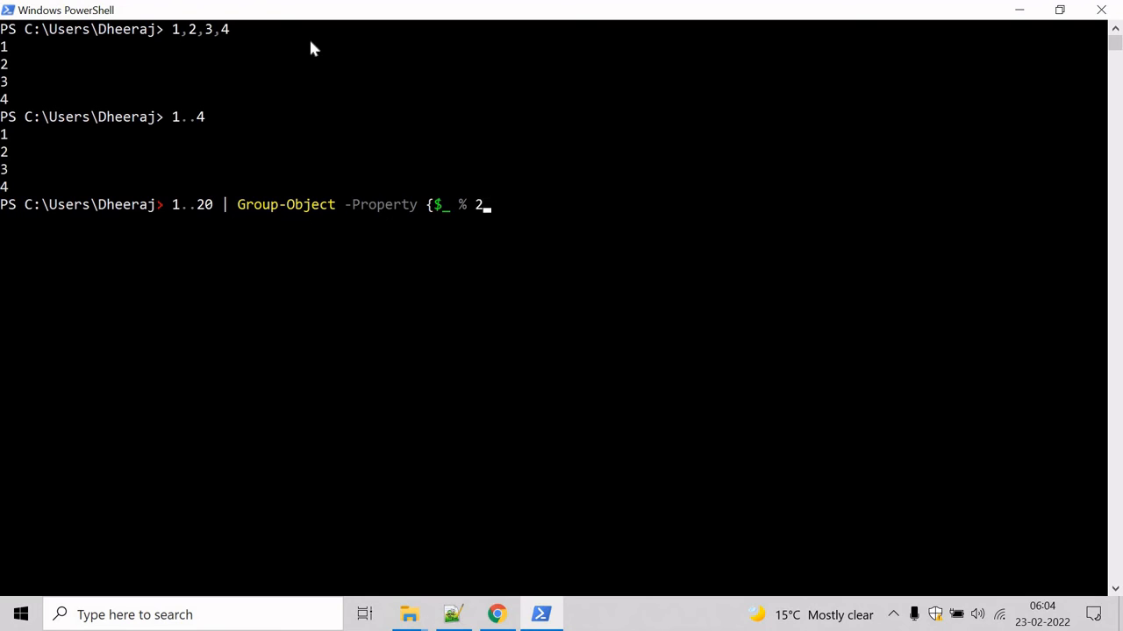
text(})
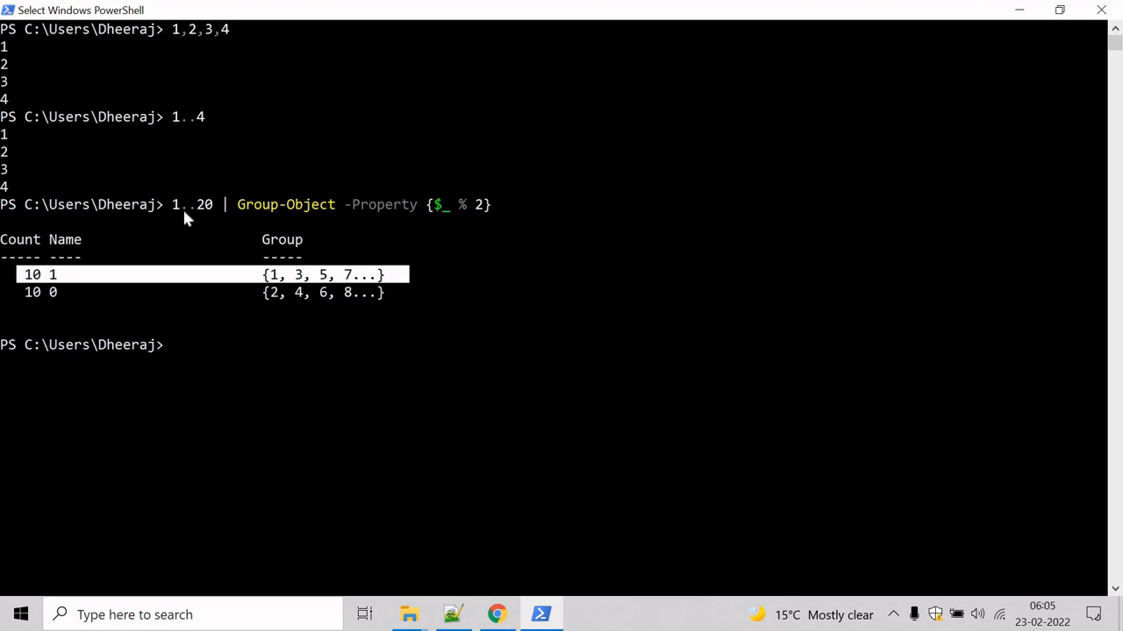
mouse_move(75, 300)
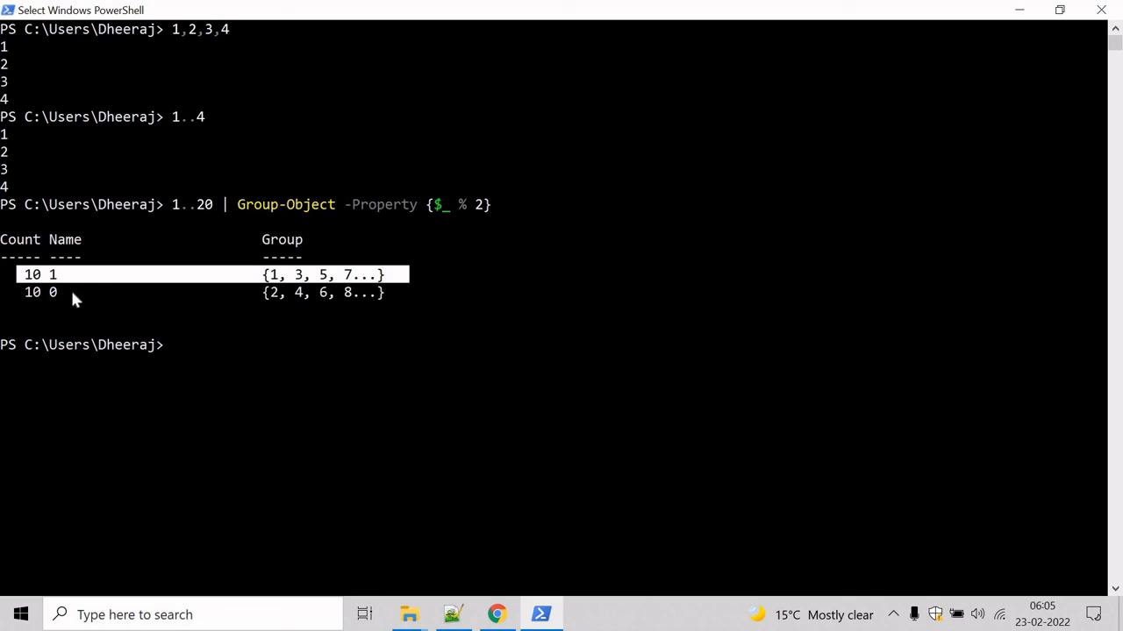